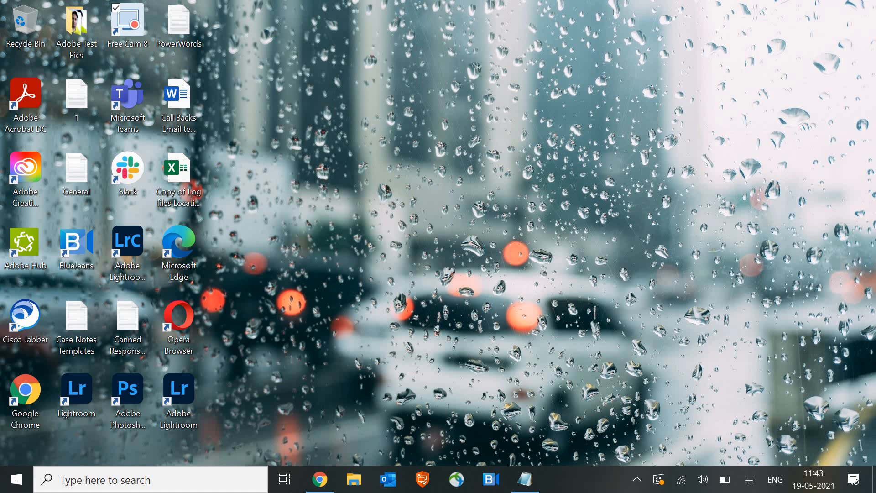
- Bring Chrome forward and scroll through the Bitdefender solutions page's product-of-the-year award badges
click(319, 480)
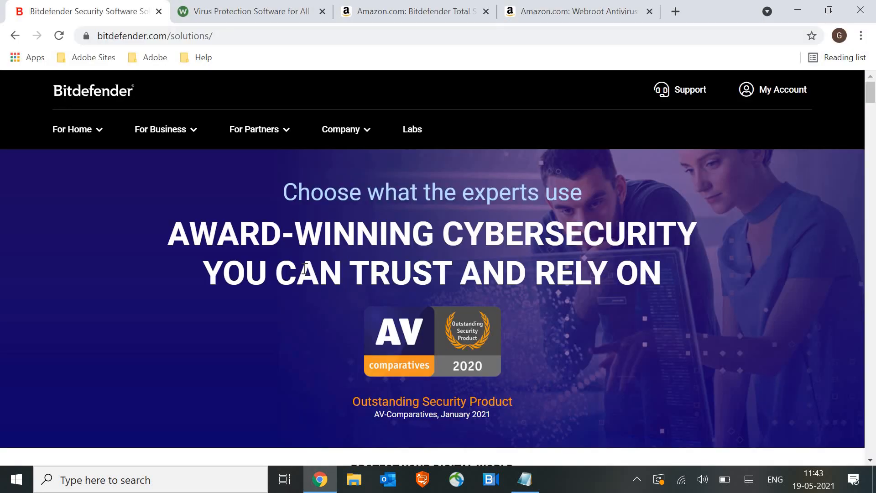
mouse_move(359, 337)
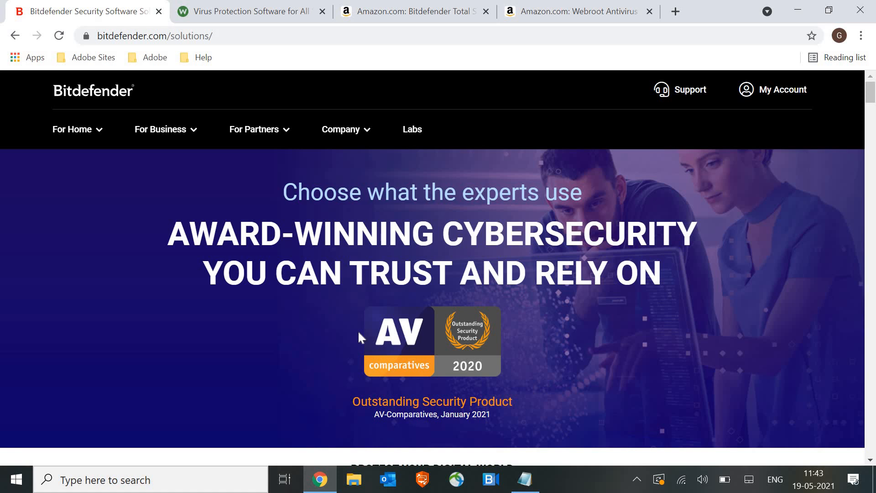
scroll(down, 3)
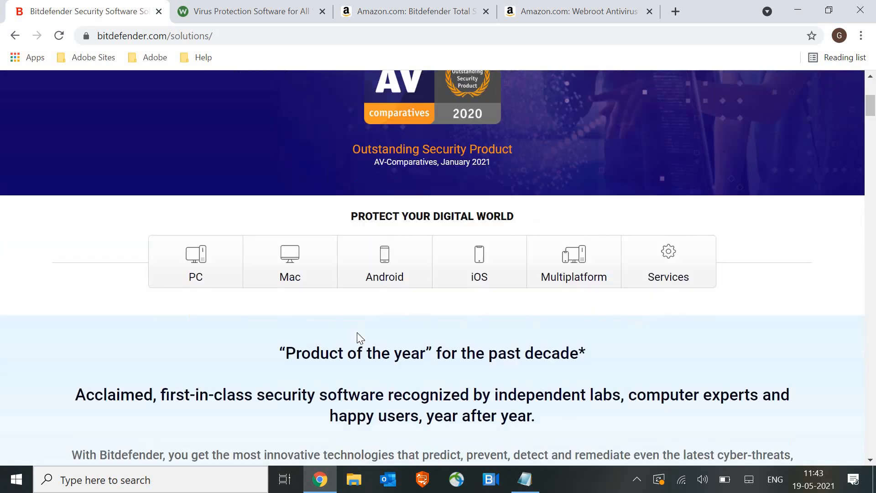
scroll(down, 3)
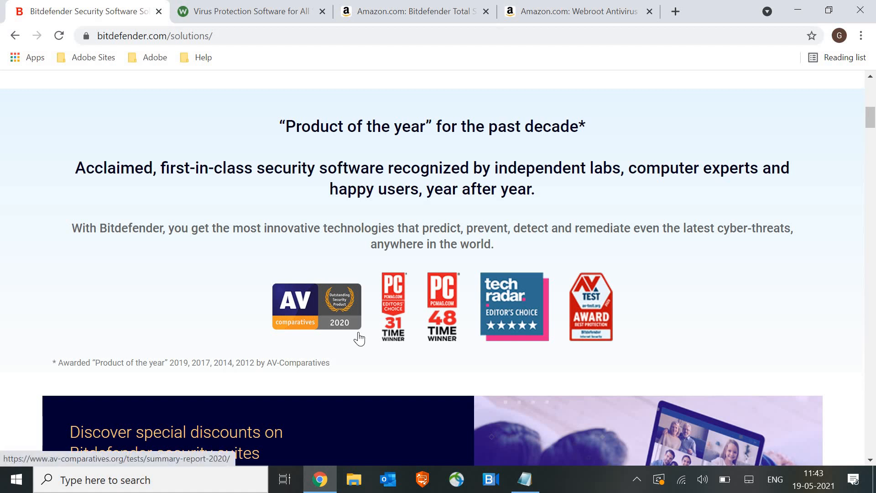
mouse_move(552, 349)
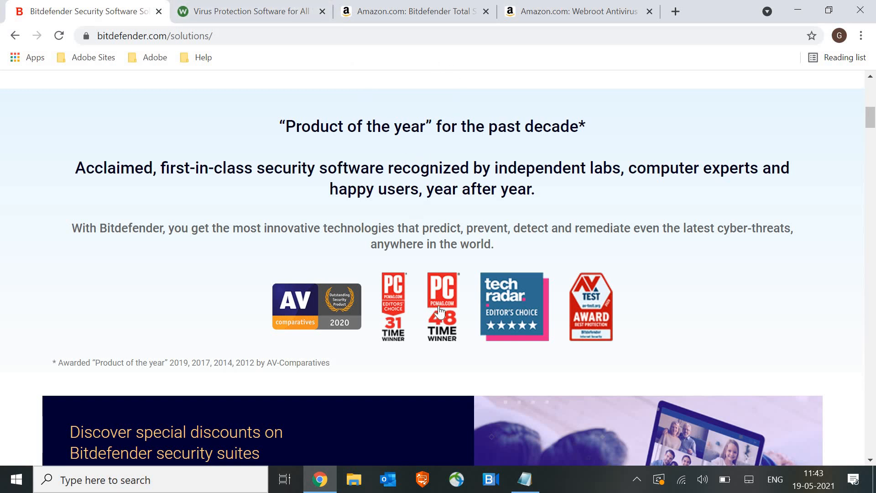
scroll(up, 3)
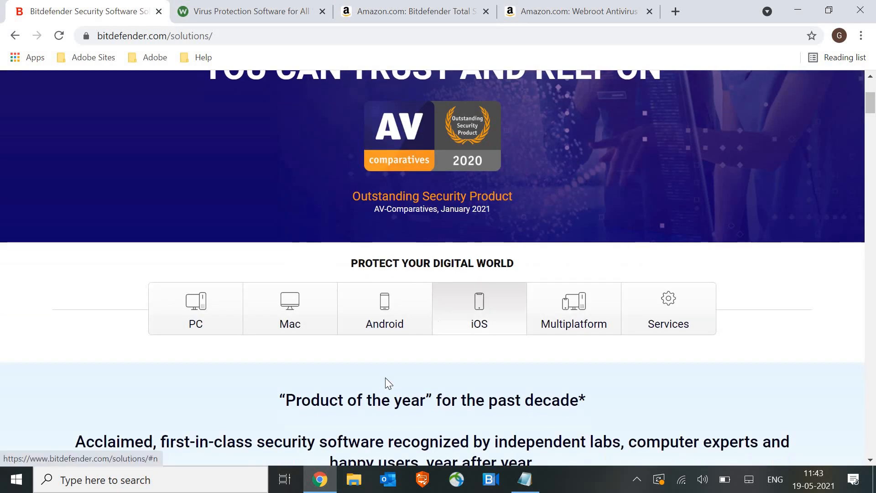
mouse_move(396, 13)
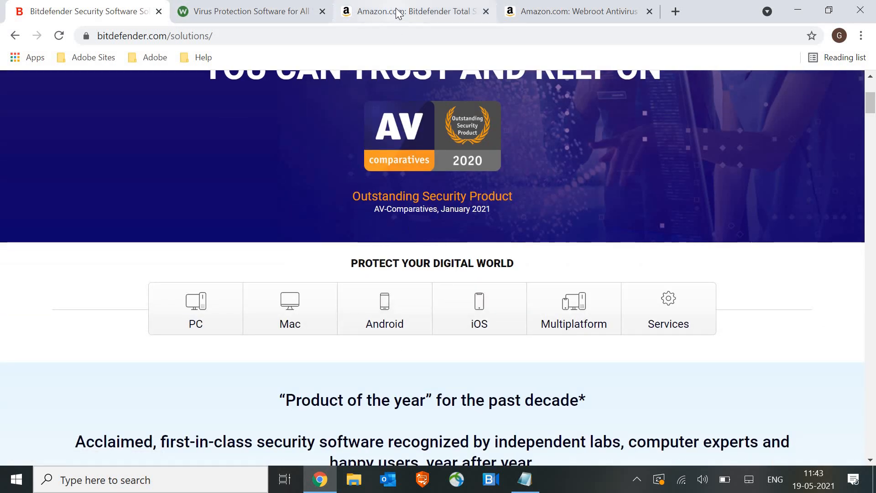
- Switch to Amazon's Bitdefender Total Security 5-device listing priced at $24.99
click(413, 11)
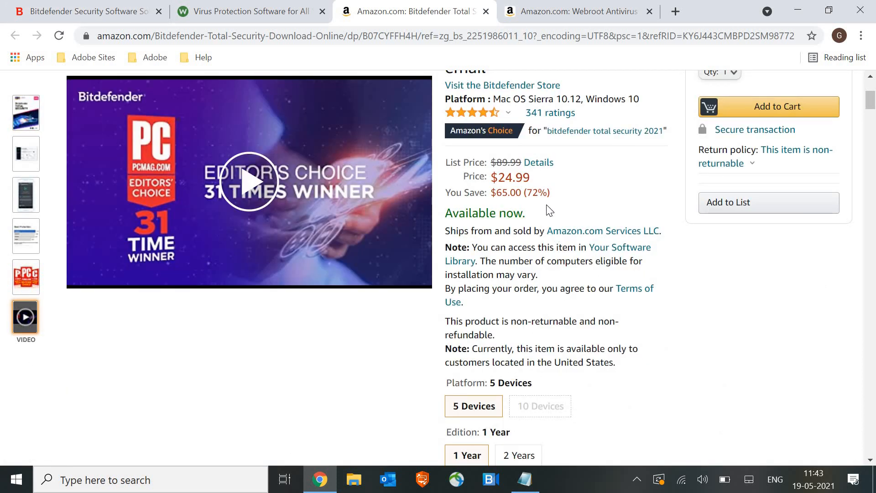
mouse_move(675, 368)
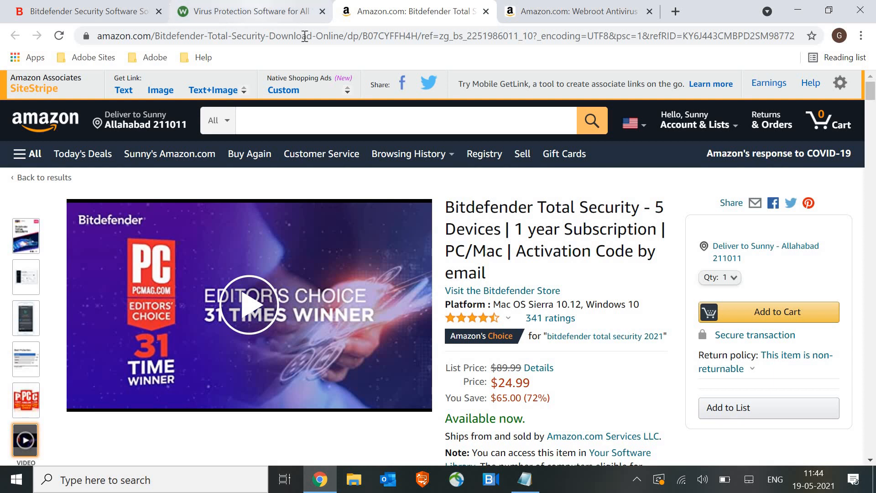
- Review Webroot's $29.99–$59.99 plans, then view Amazon's Webroot Antivirus listing at $19.88
click(249, 11)
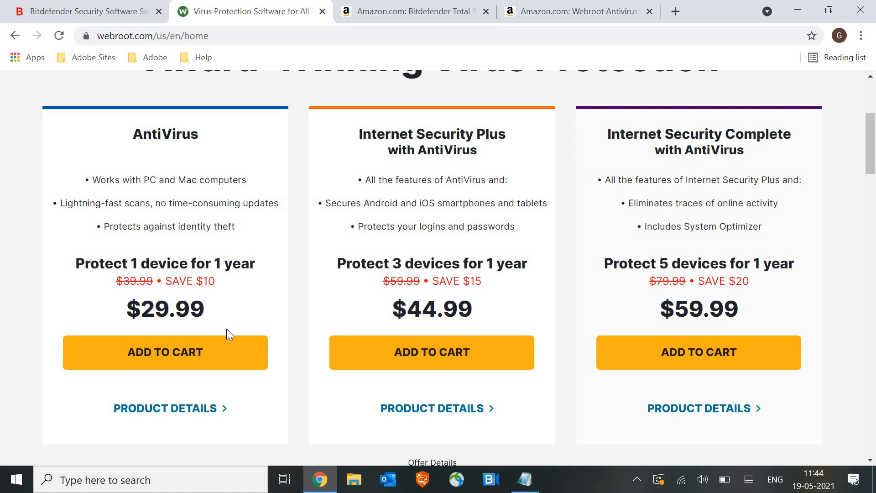
mouse_move(336, 297)
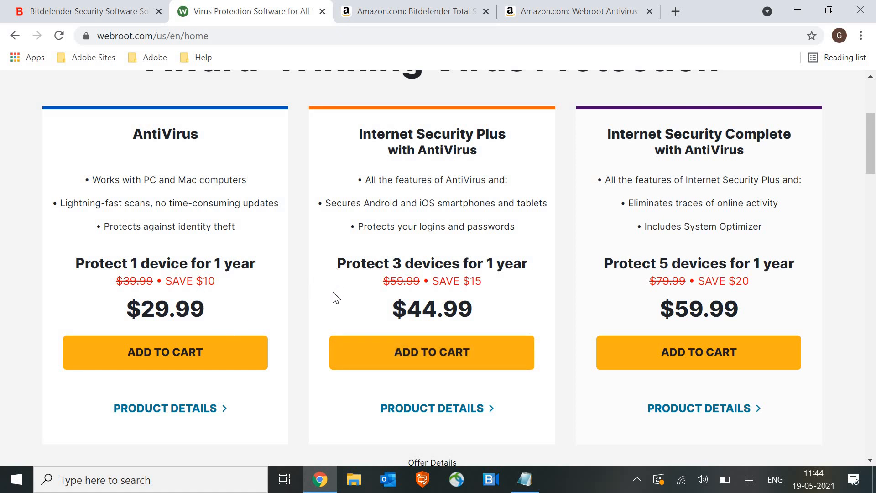
mouse_move(308, 357)
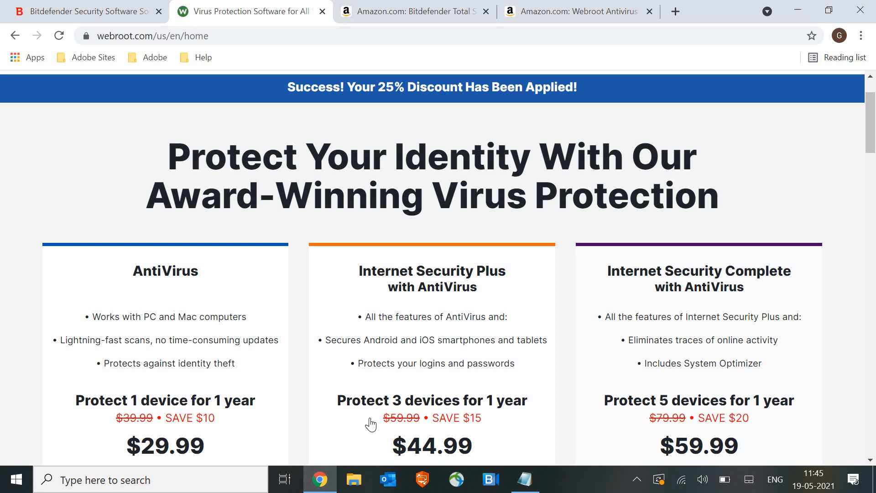
scroll(down, 3)
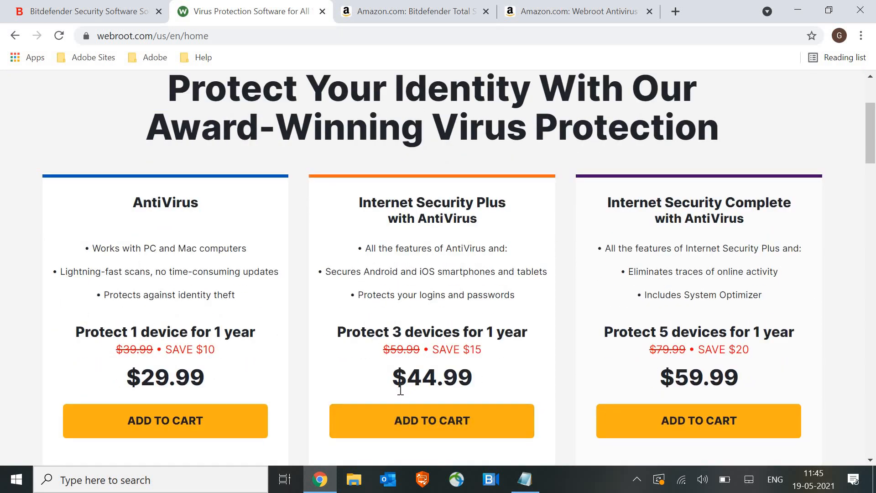
mouse_move(576, 11)
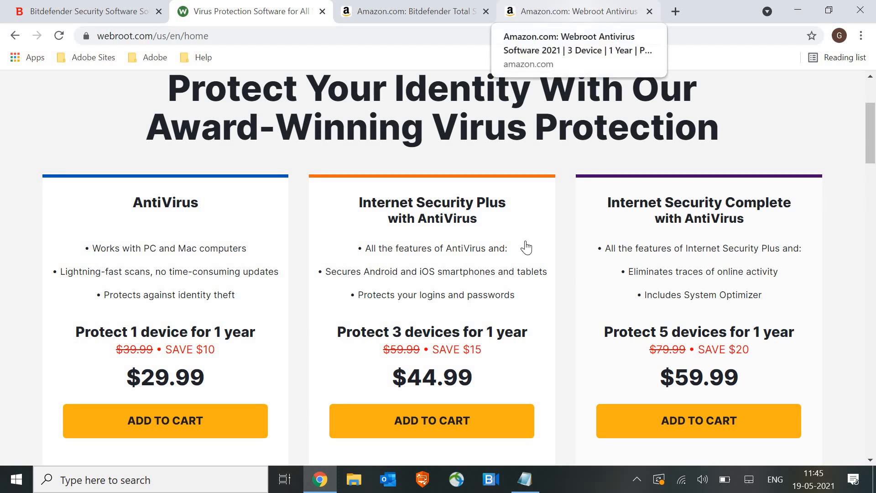
click(573, 11)
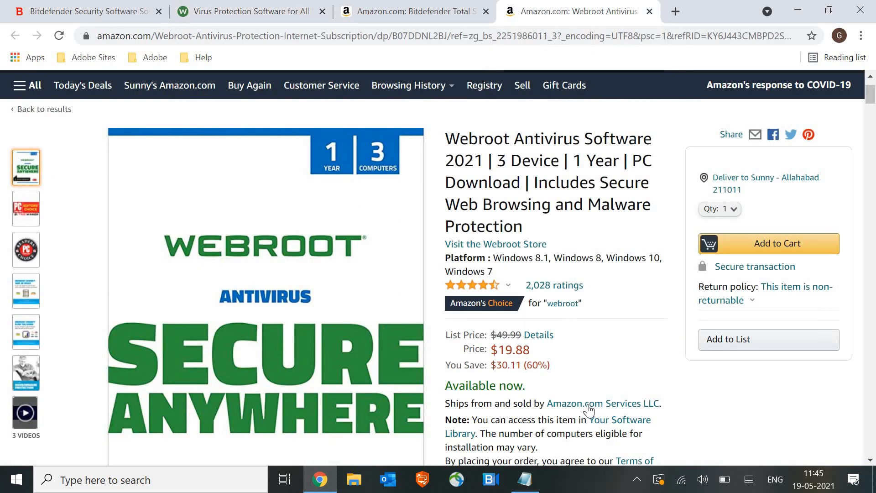
mouse_move(603, 403)
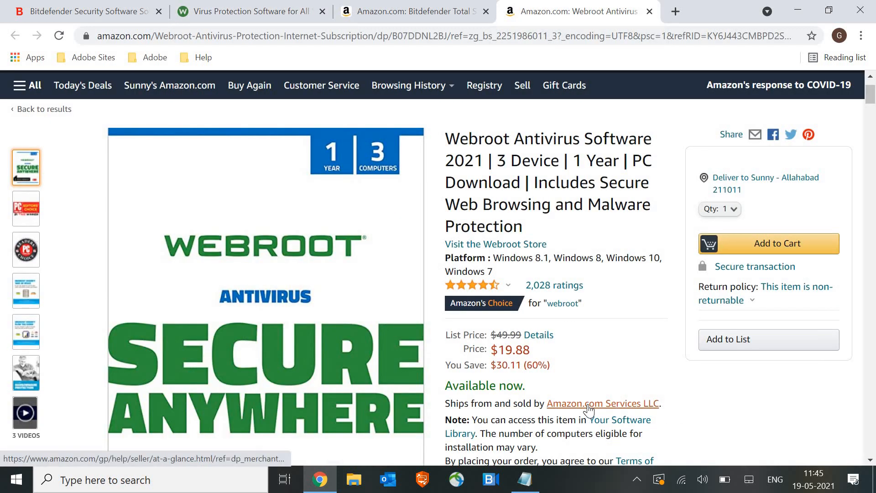